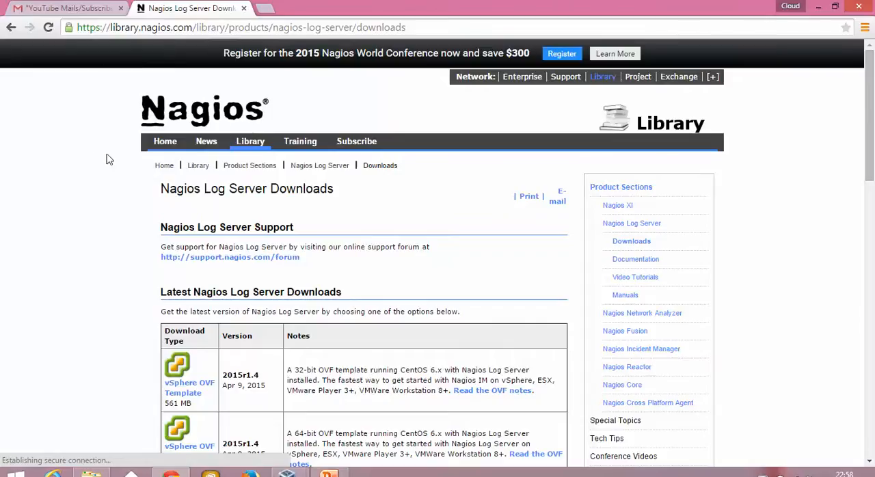
mouse_move(76, 187)
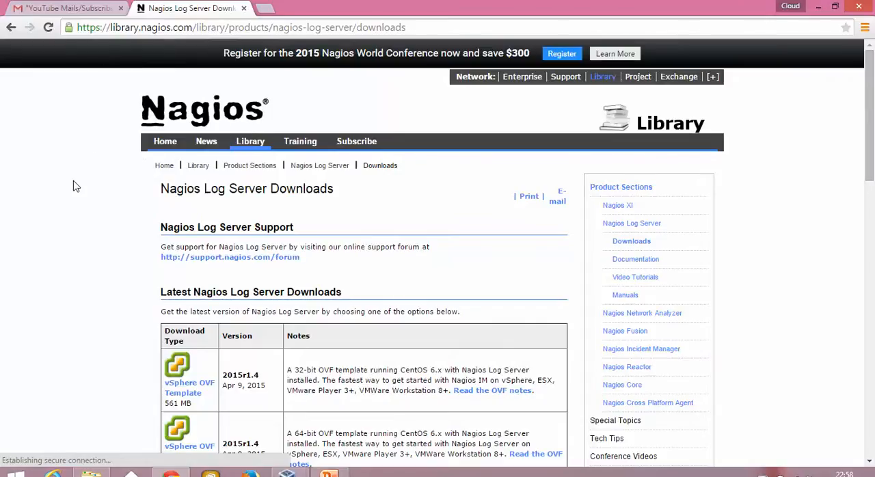
Scroll the Nagios Log Server downloads list to the 118 MB Source Installer
scroll(down, 3)
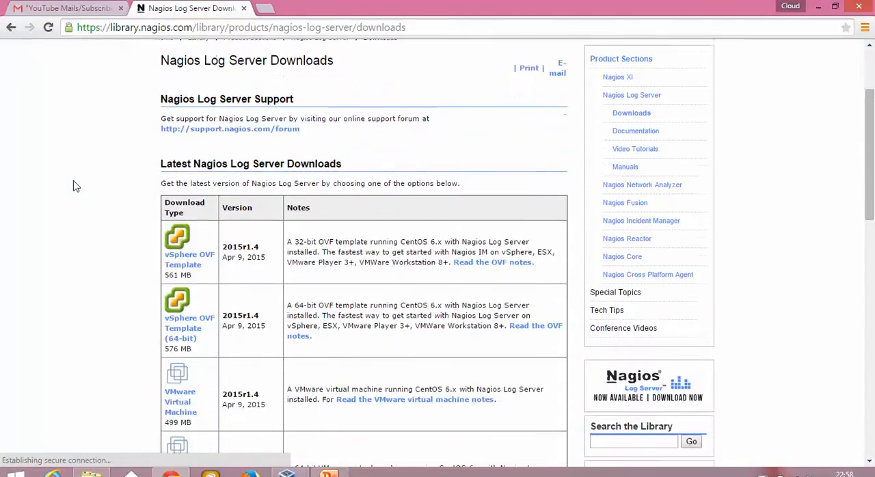
scroll(down, 3)
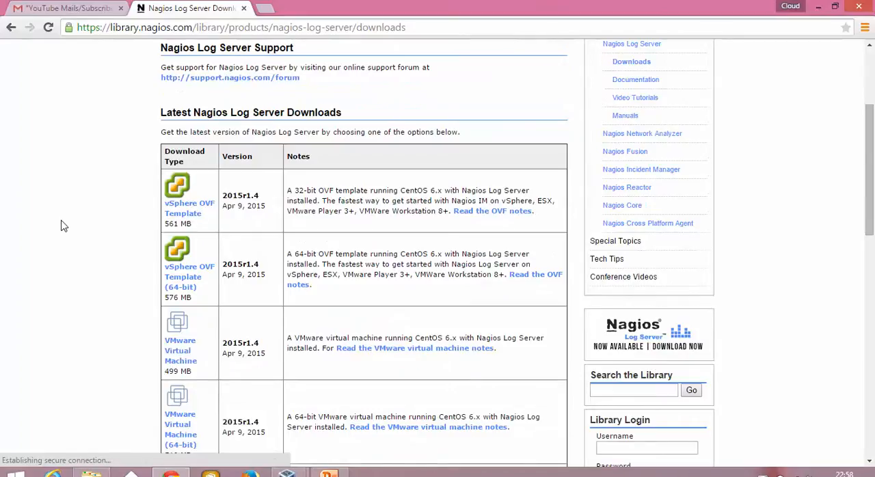
scroll(down, 3)
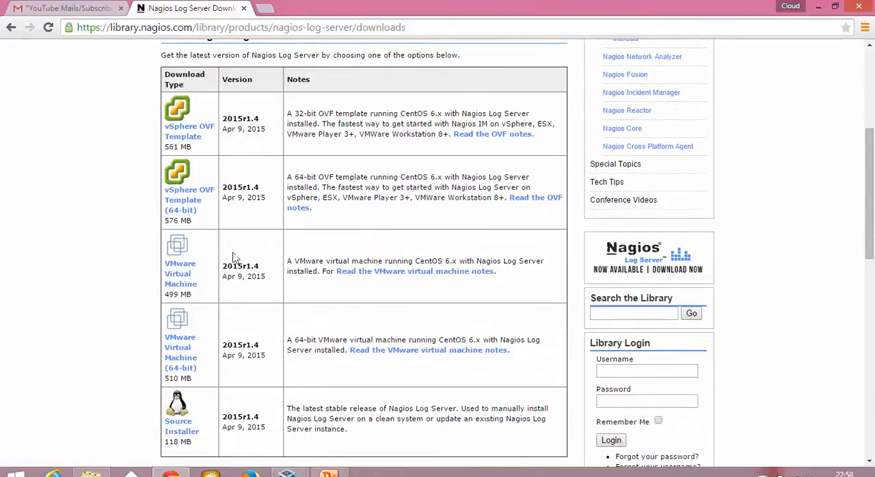
scroll(down, 3)
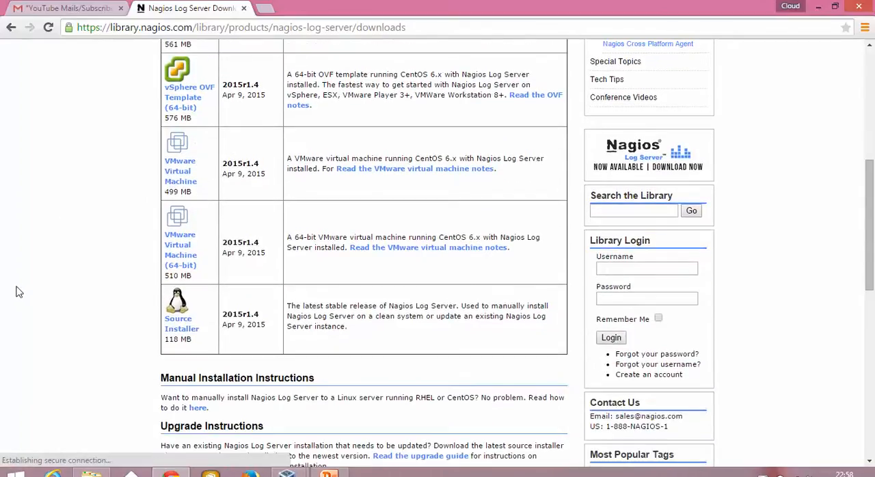
mouse_move(124, 353)
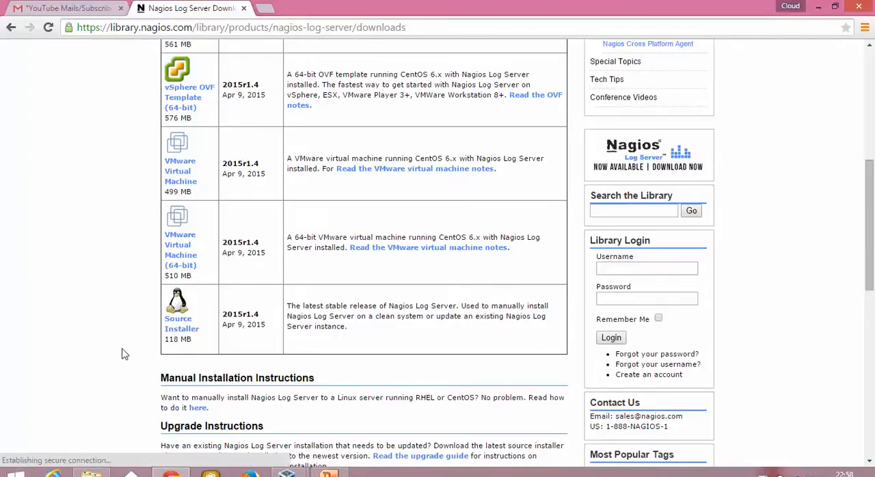
double_click(170, 340)
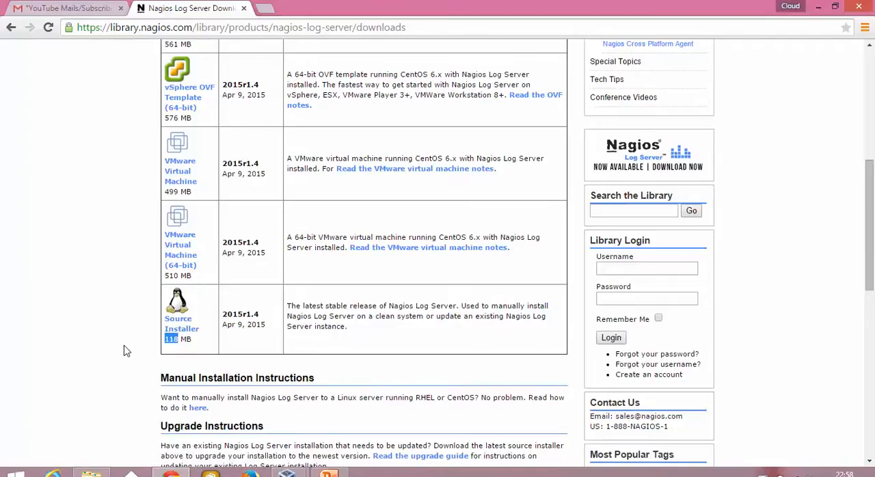
scroll(down, 3)
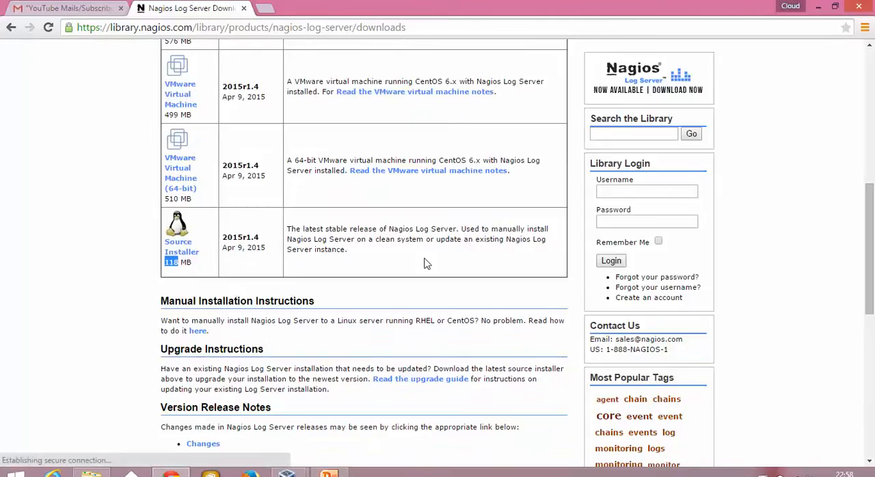
scroll(up, 3)
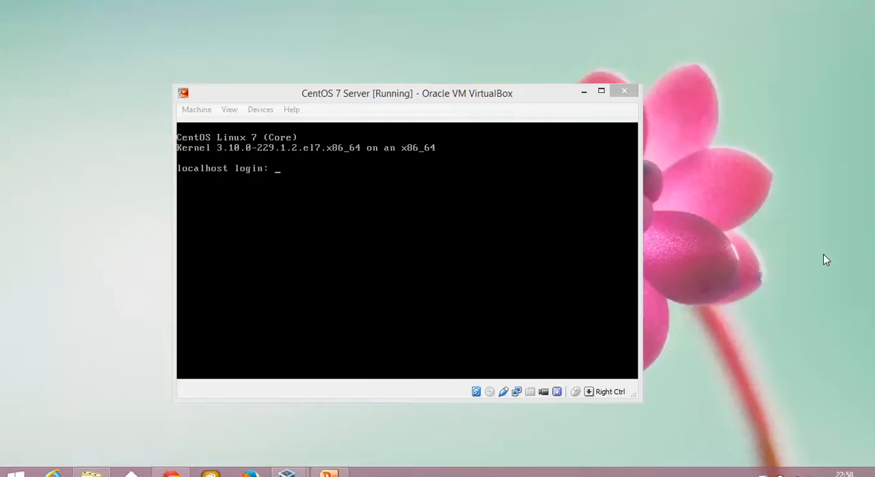
Log into the CentOS console as root and check network settings with ifconfig and ip addr
click(406, 93)
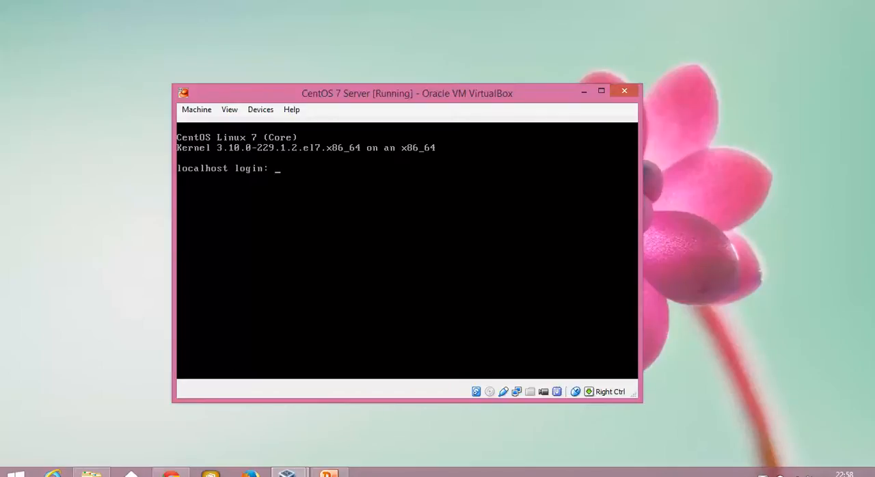
text(root)
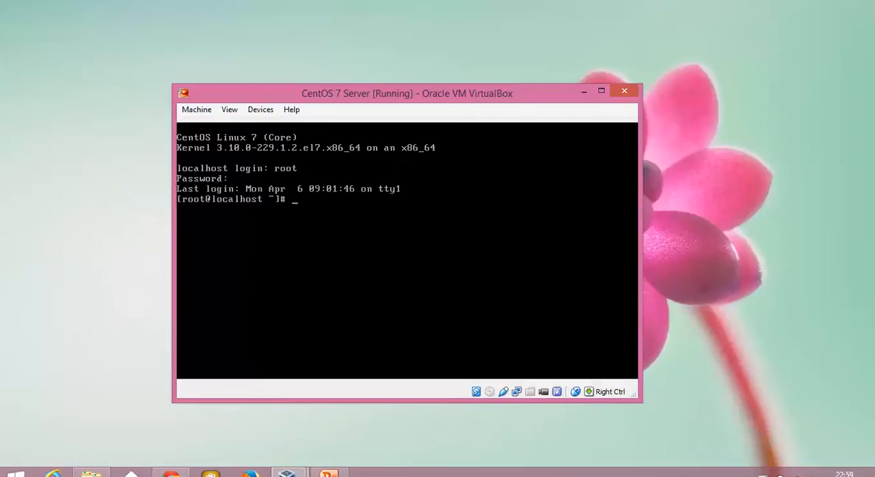
text(ifconfig)
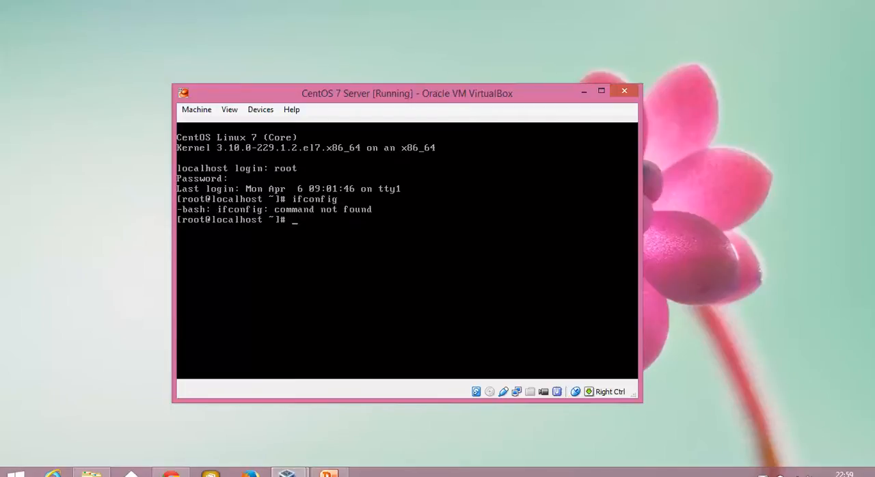
mouse_move(782, 92)
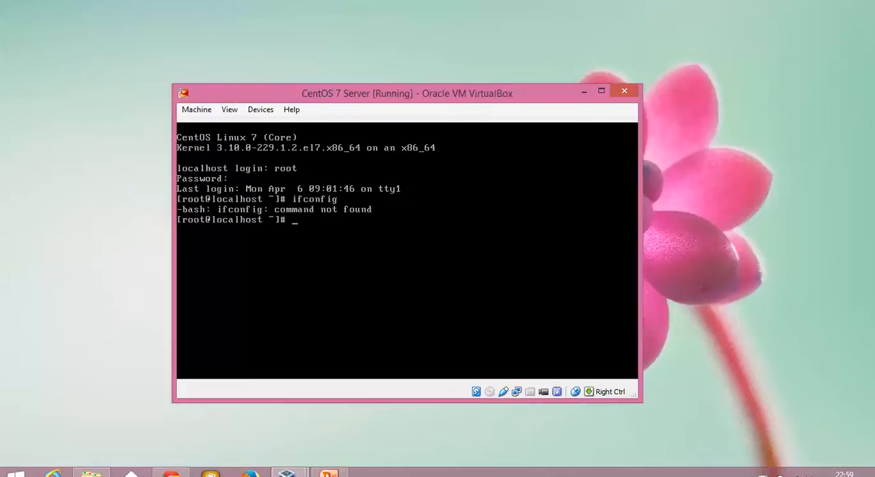
text(ip addr)
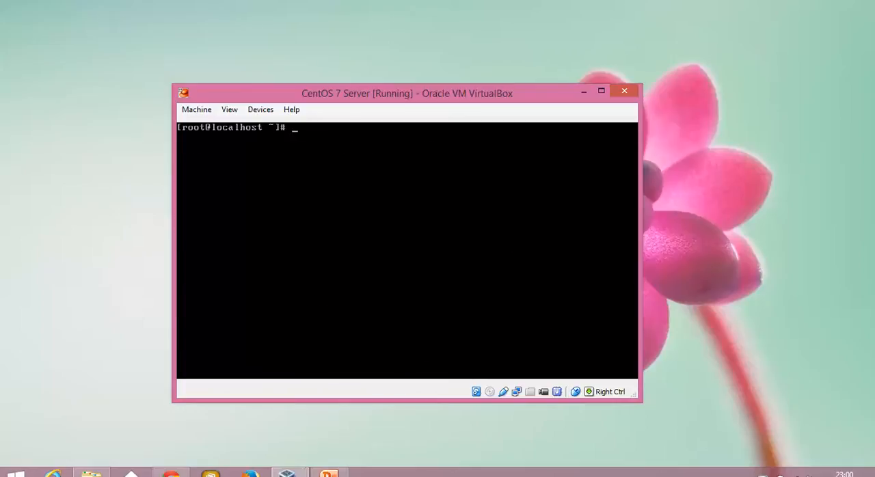
Change to /tmp and wget nagioslogserver-latest.tar.gz from assets.nagios.com
text(cd /)
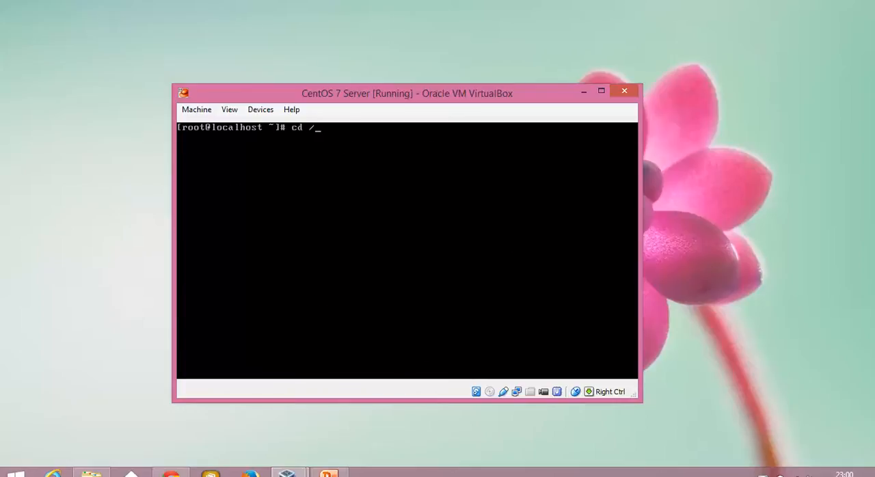
text(tmp)
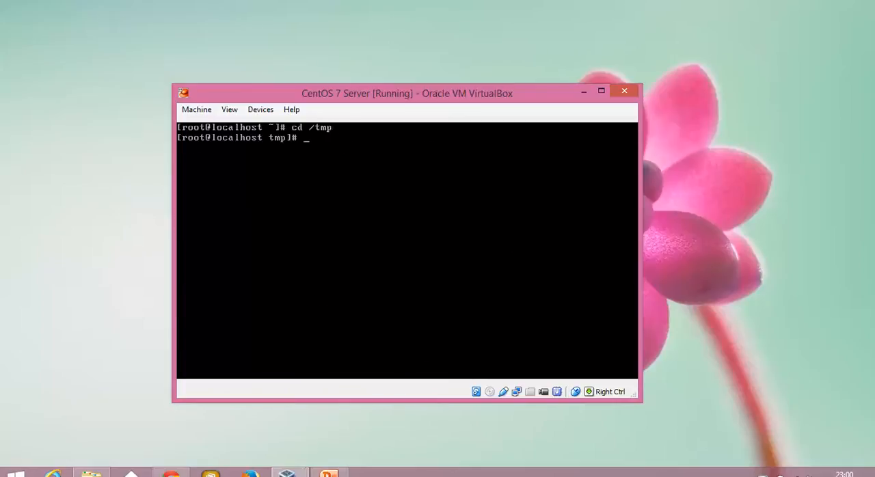
mouse_move(704, 277)
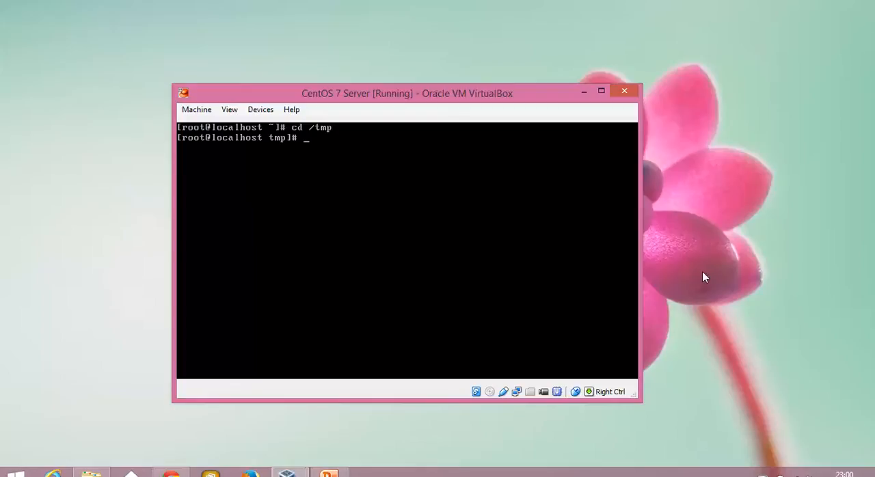
text(wget http://assets.nagios.com/downloads/nagios-log-server/nagioslogserver-latest.tar.gz)
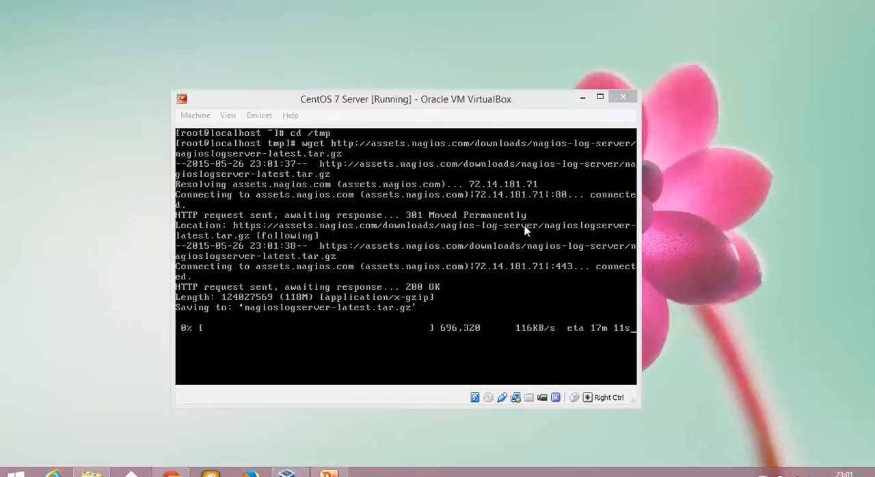
mouse_move(851, 286)
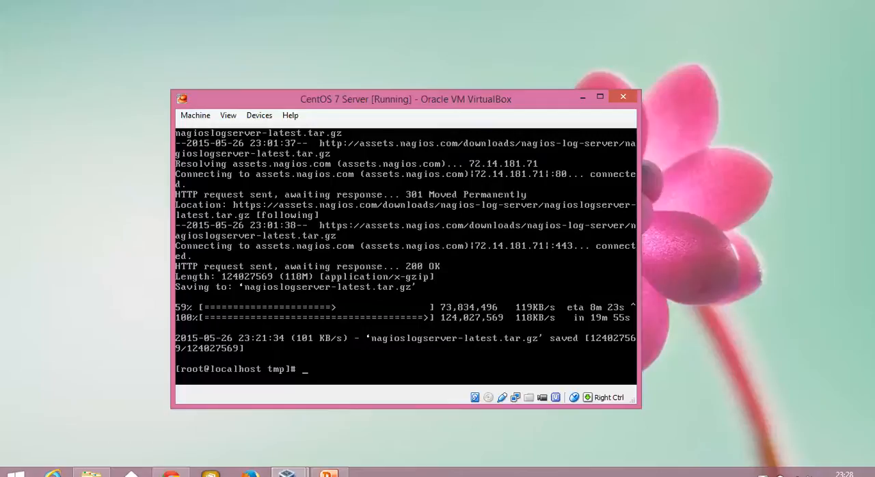
Clear the console and extract nagioslogserver-latest.tar.gz in /tmp
text(cl)
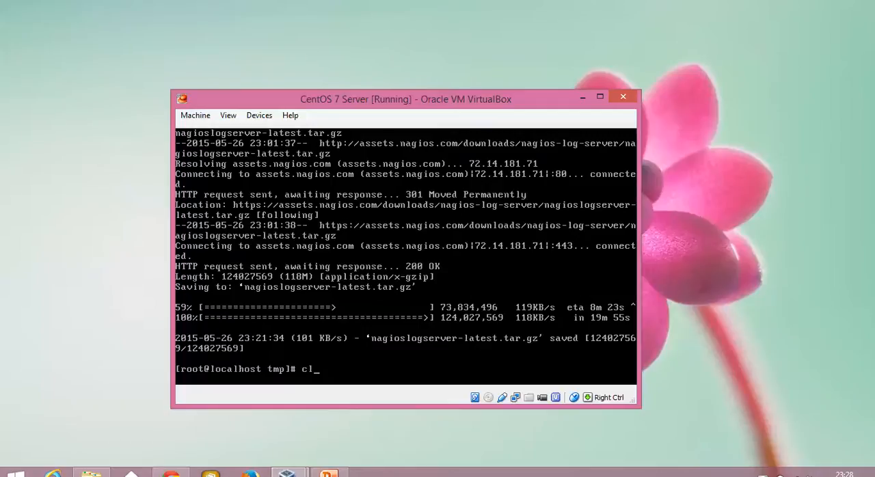
text(ls)
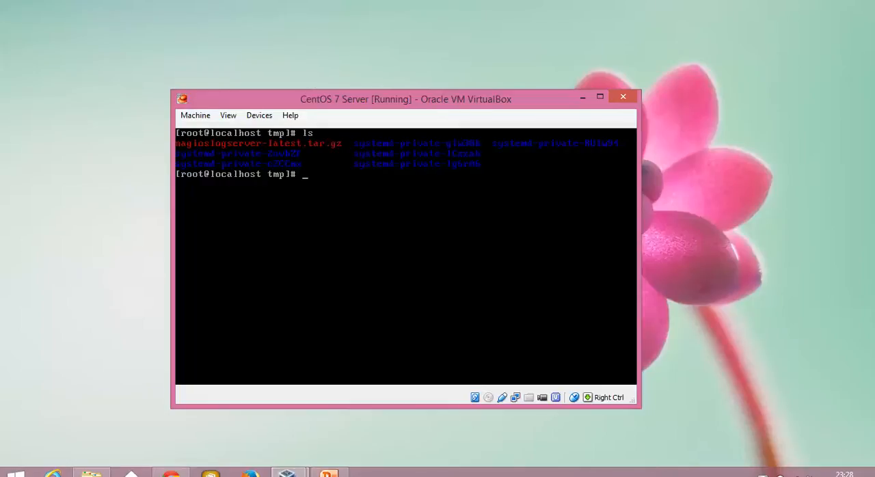
text(tar z)
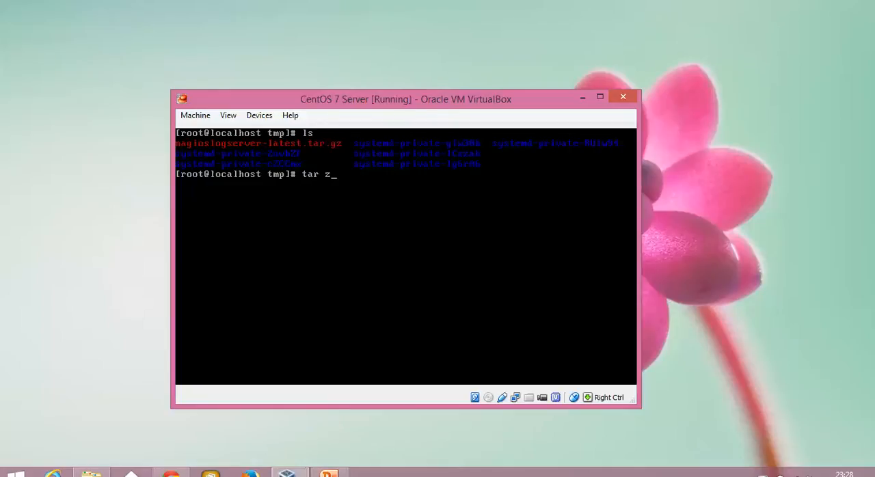
text(vf)
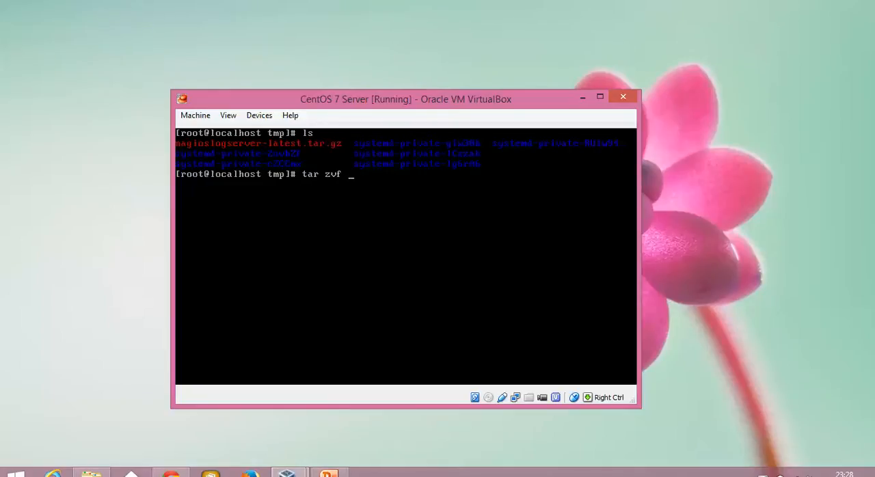
text(nagioslogserver-latest.tar.gz)
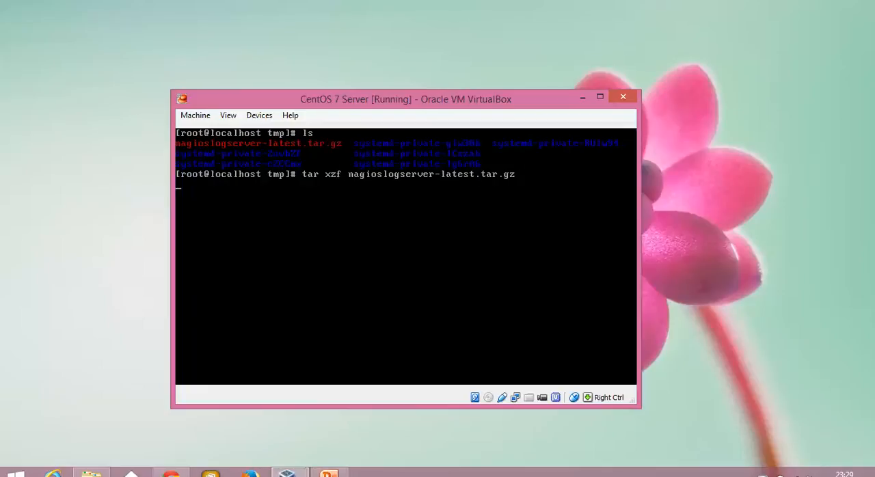
key(Return)
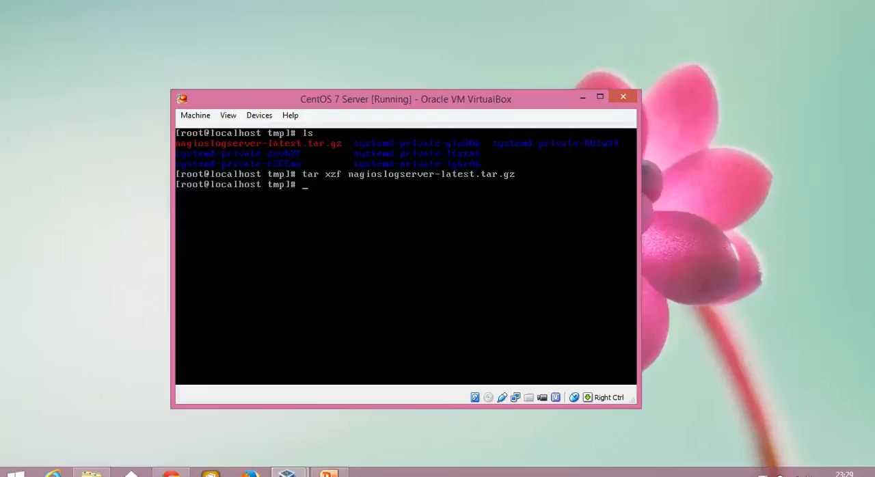
List the extracted files, move into the nagioslogserver folder and clear the screen
text(ls)
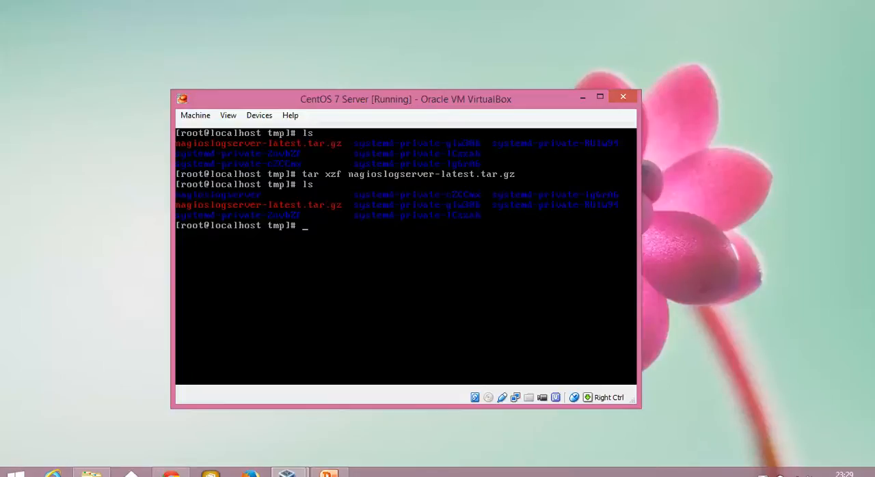
text(cd)
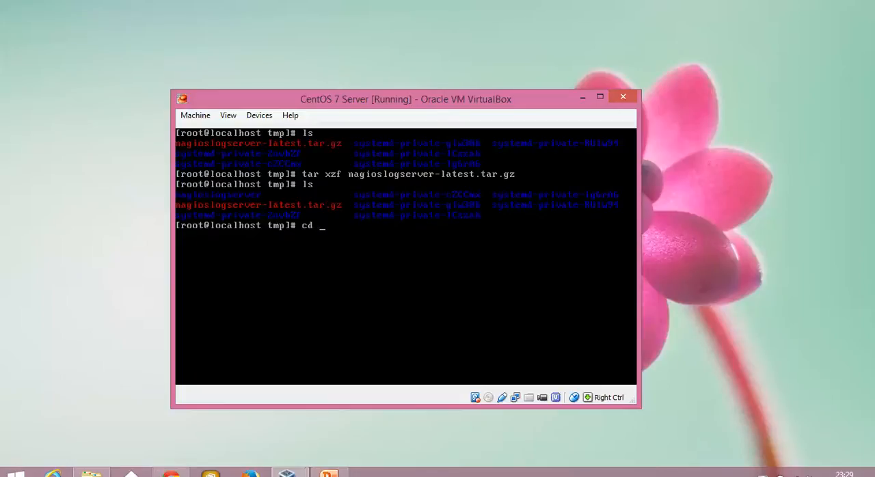
text(nagioslogserver)
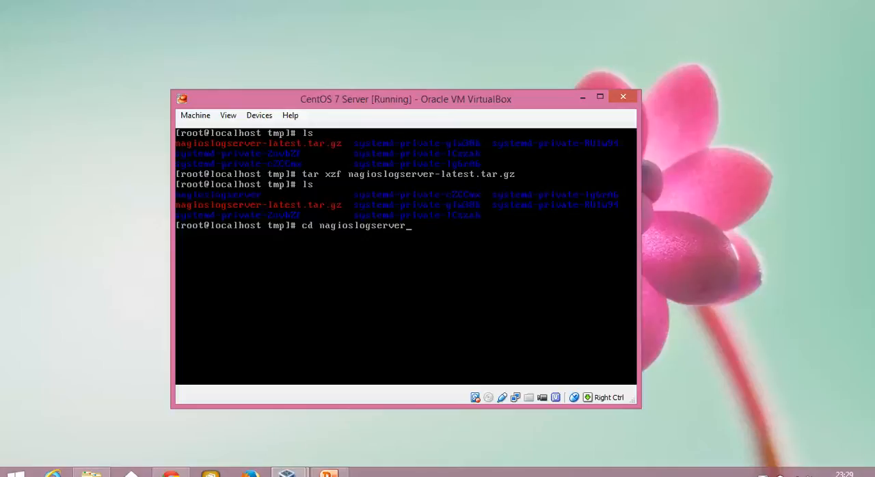
text(clear)
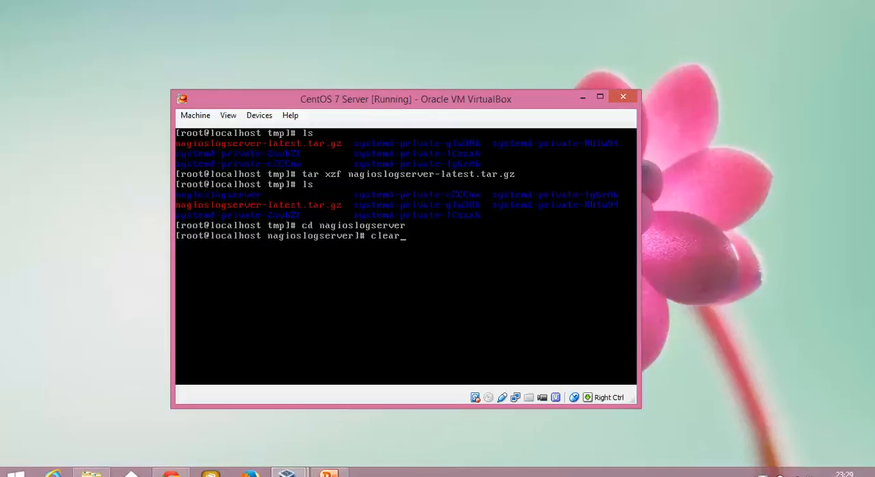
key(Return)
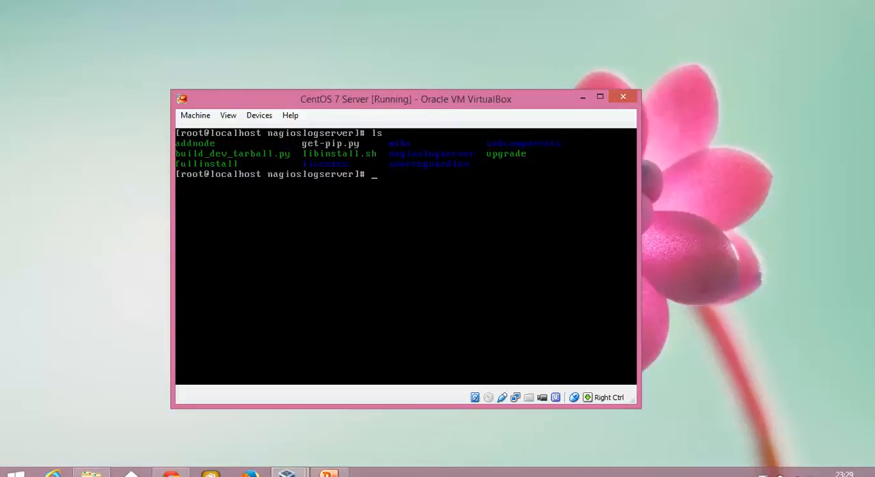
Launch the ./fullinstall installer script
text(./)
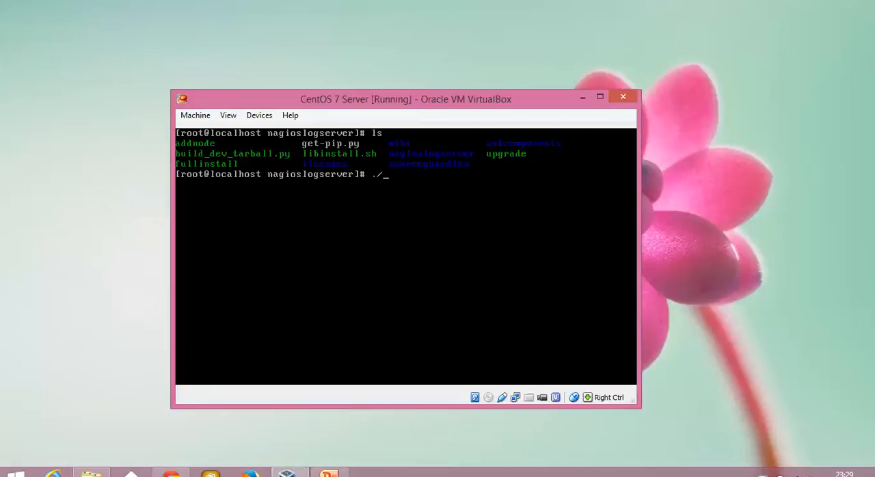
text(ful)
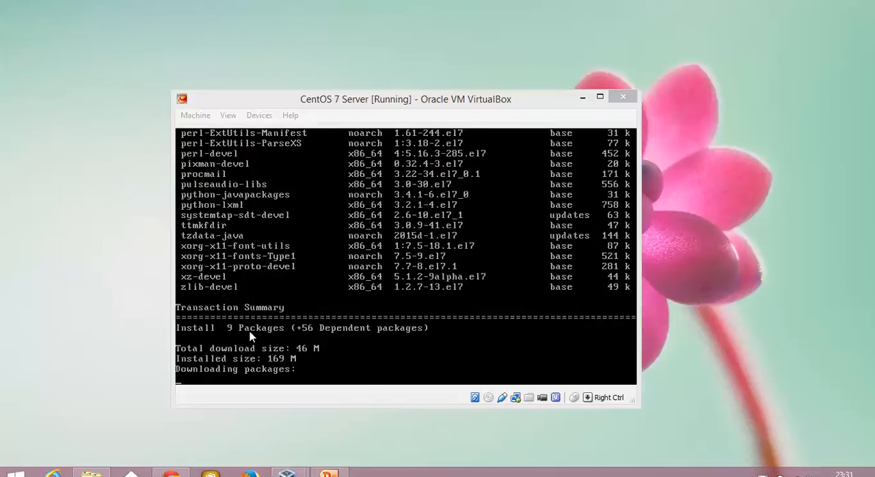
mouse_move(311, 359)
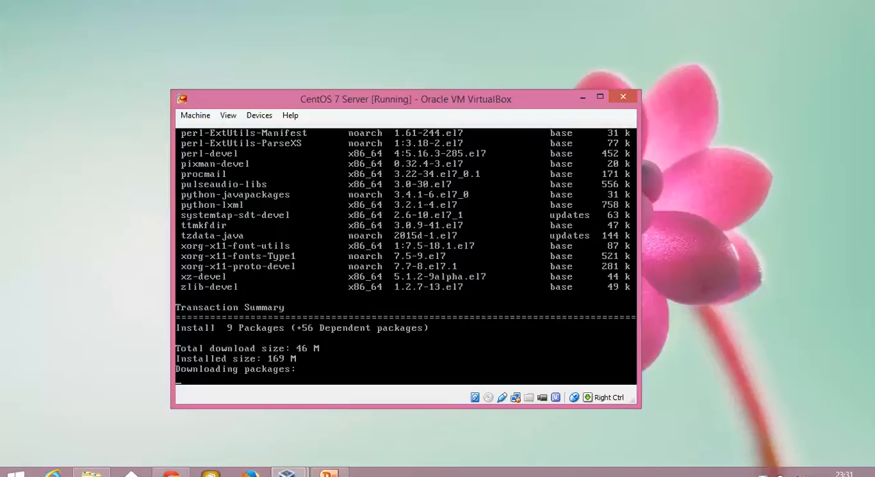
mouse_move(782, 340)
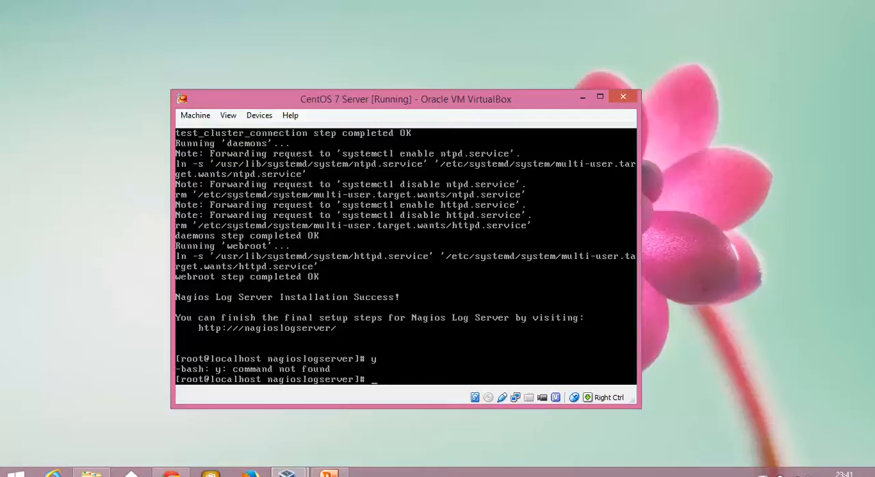
After the installation success message, begin entering the ip addr command
text(ip addr)
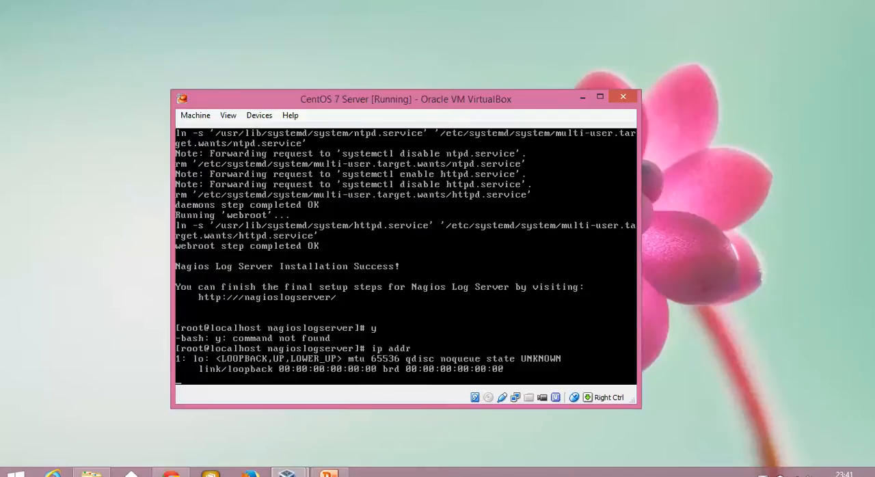
Run ip addr to reveal the VM address 192.168.0.113, then start Firefox
key(Return)
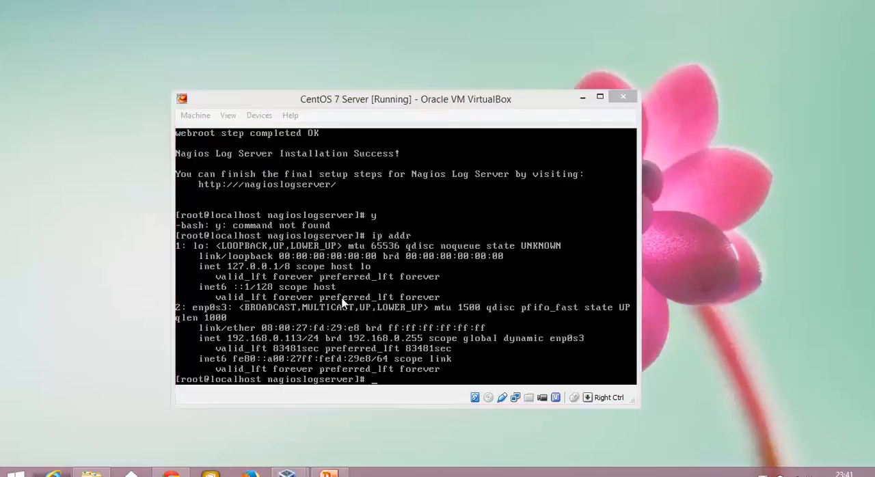
mouse_move(372, 458)
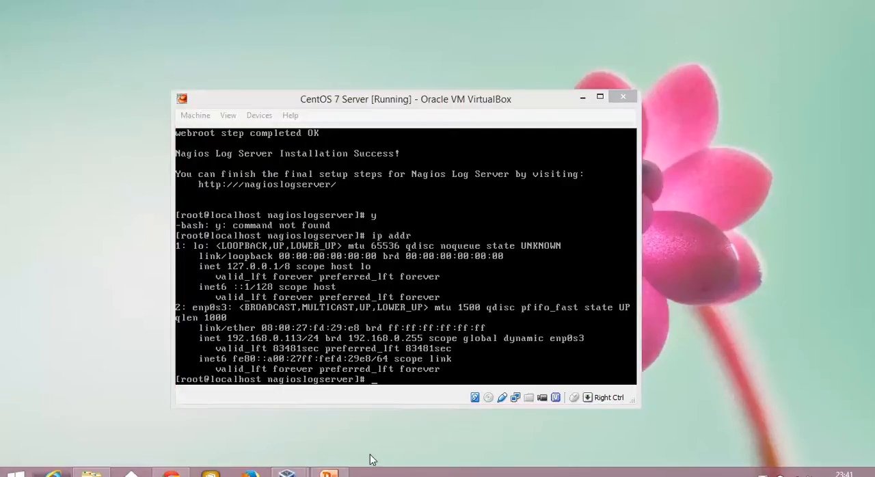
right_click(53, 473)
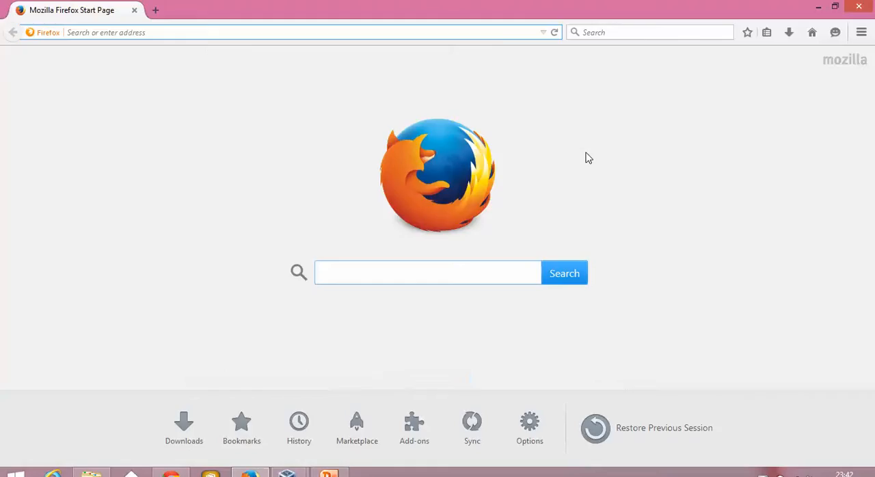
Browse Firefox to 192.168.0.113/nagioslogserver
click(273, 32)
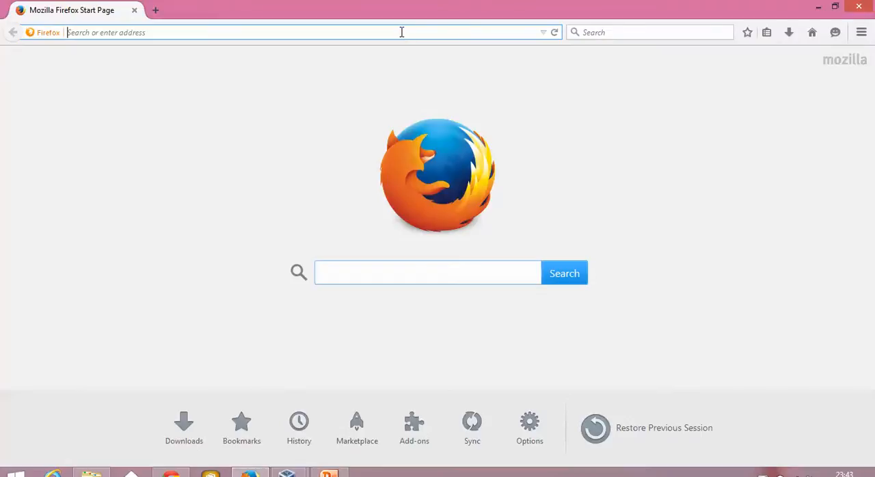
text(192.168.0.113)
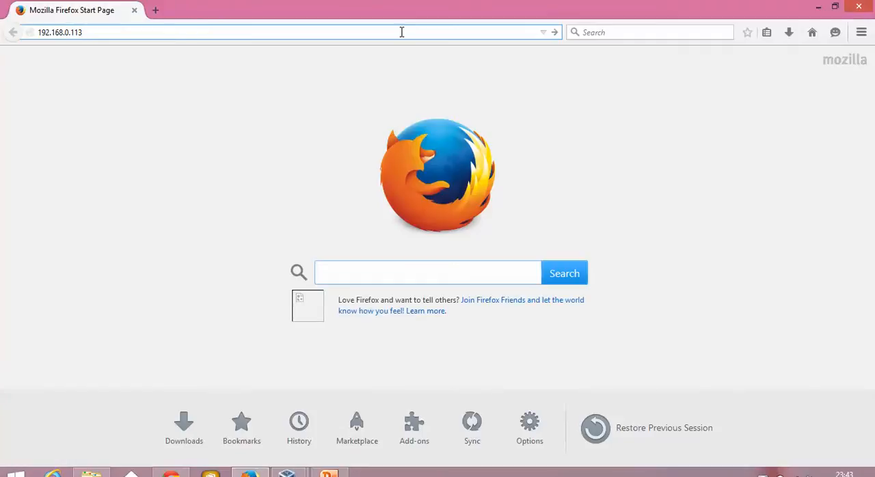
text(/nagioslogserver/index.php/install)
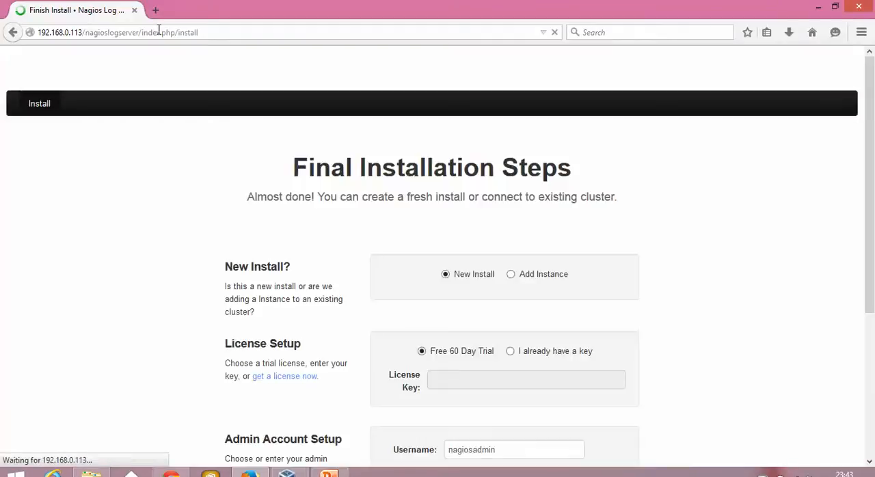
mouse_move(581, 212)
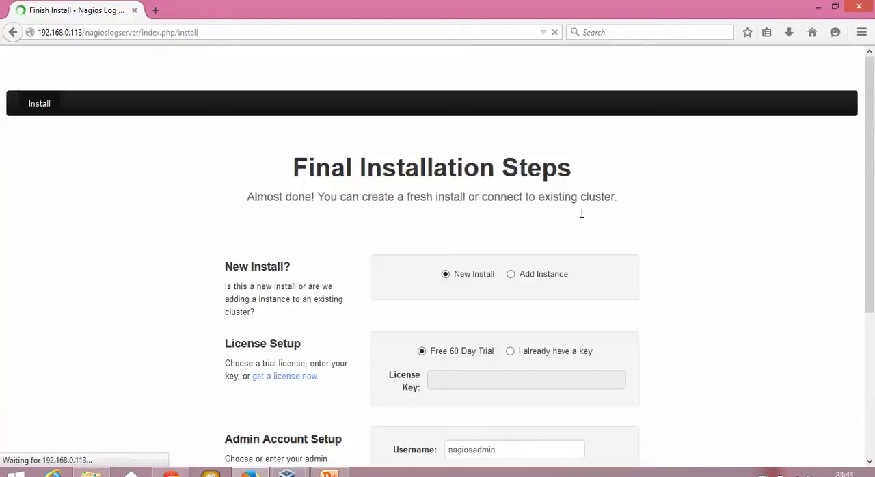
mouse_move(679, 197)
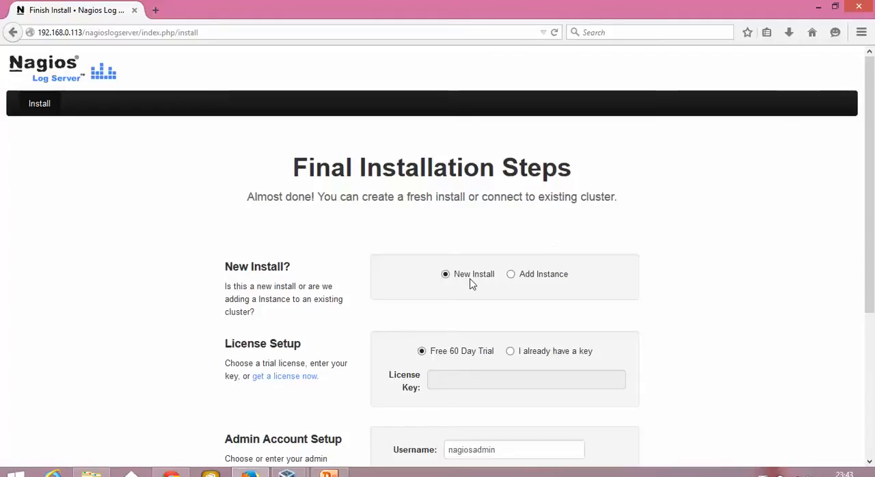
Scroll through the New Install, 60-day trial license and admin account sections
scroll(down, 3)
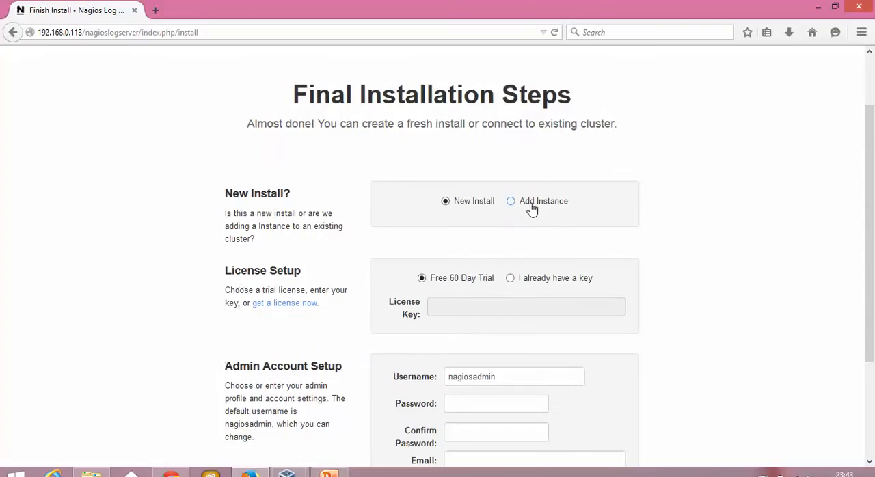
mouse_move(458, 286)
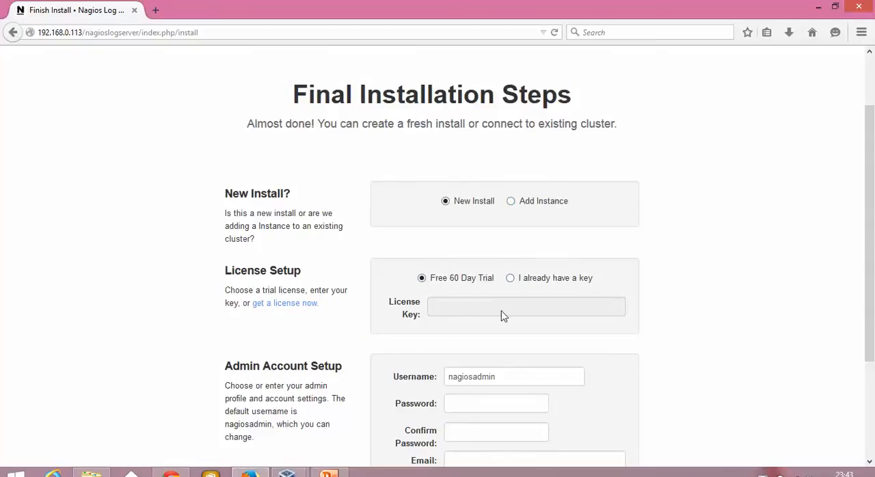
mouse_move(783, 369)
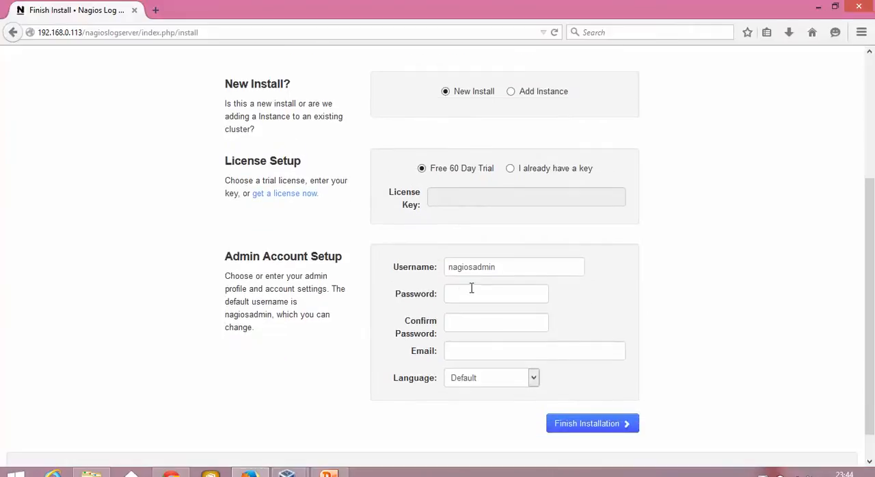
Set the nagiosadmin password and Gmail email address, then finish the installation
text(••)
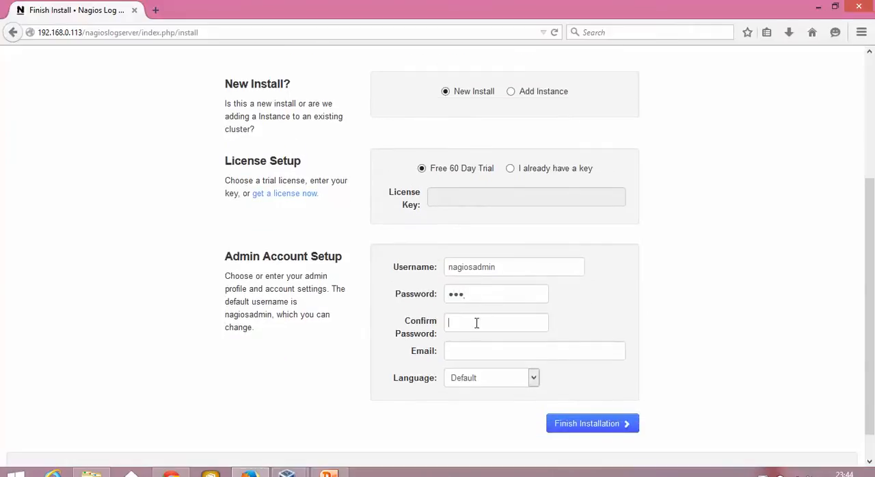
text(•••)
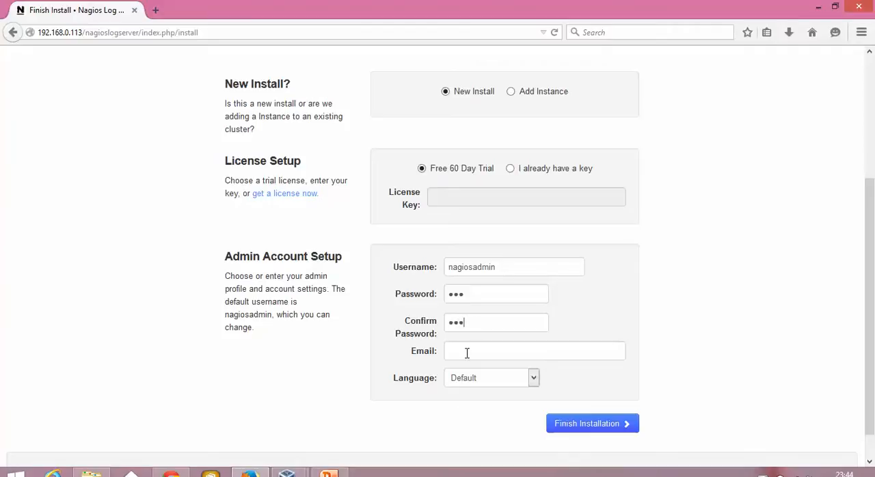
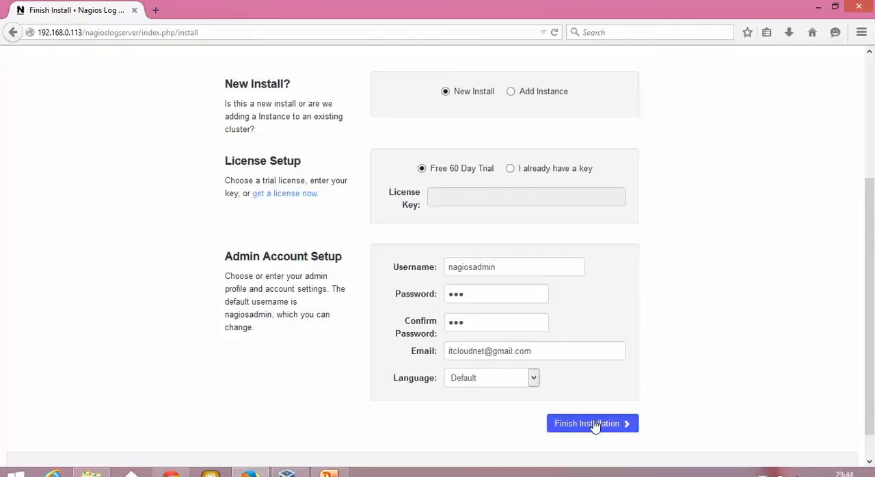
click(592, 423)
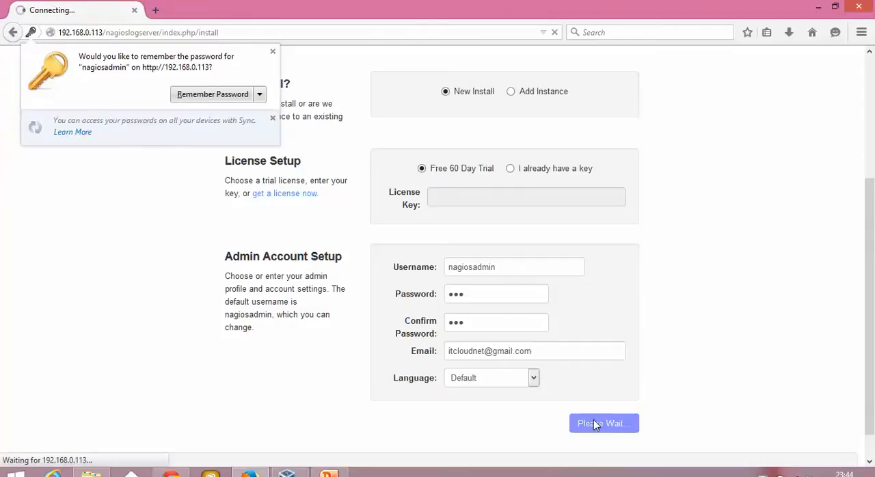
mouse_move(212, 94)
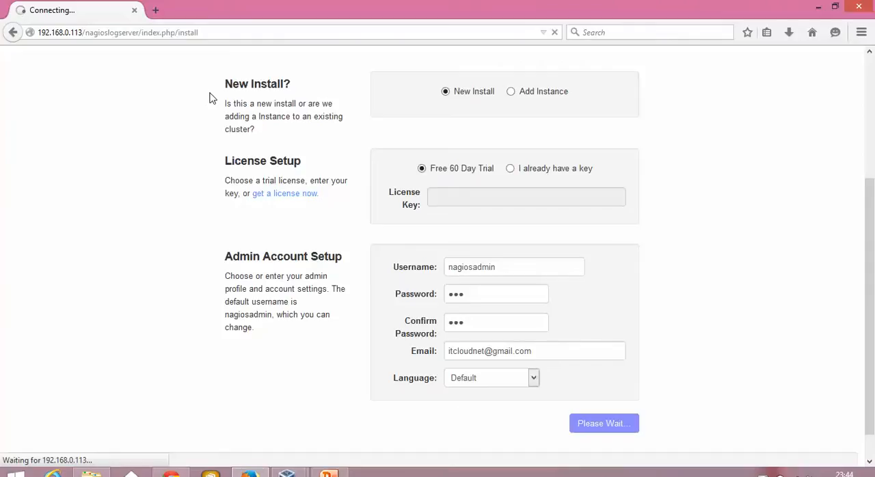
click(604, 423)
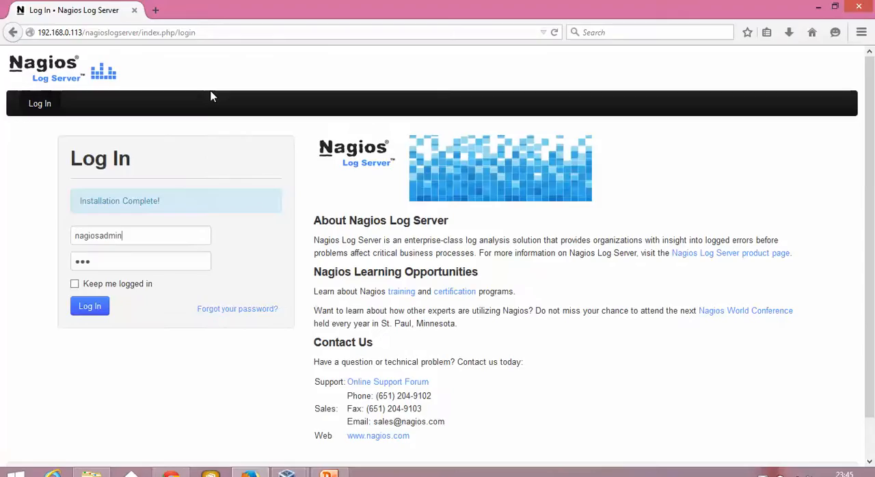
mouse_move(126, 231)
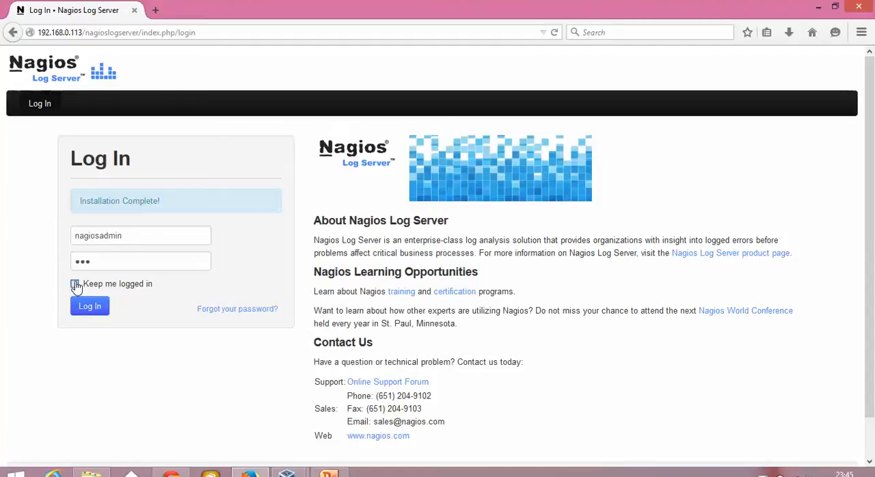
Sign in to Nagios Log Server with 'Keep me logged in' ticked
click(75, 284)
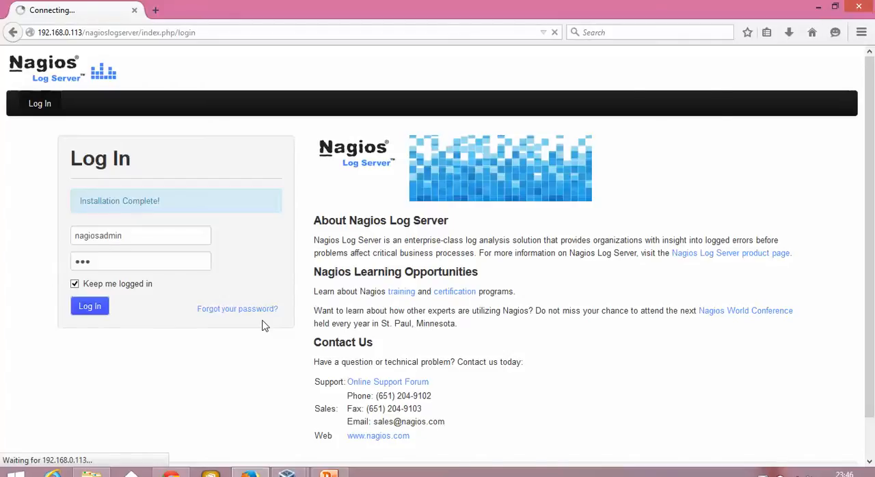
click(90, 306)
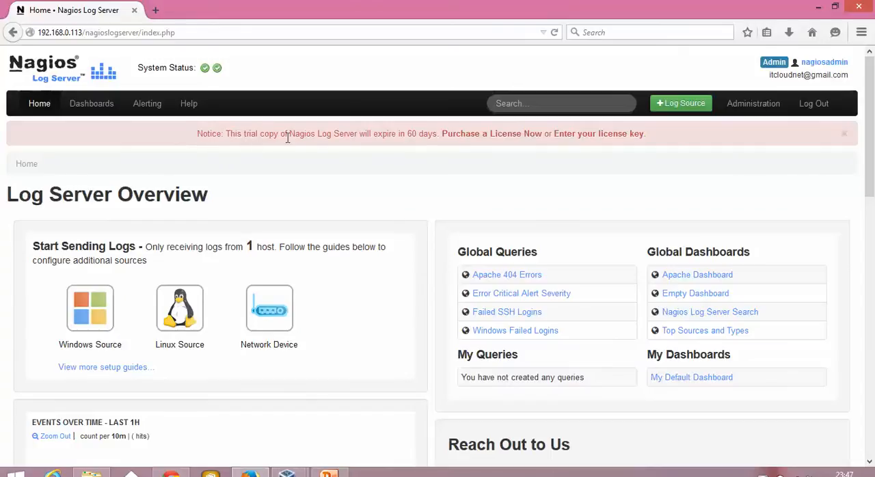
mouse_move(374, 144)
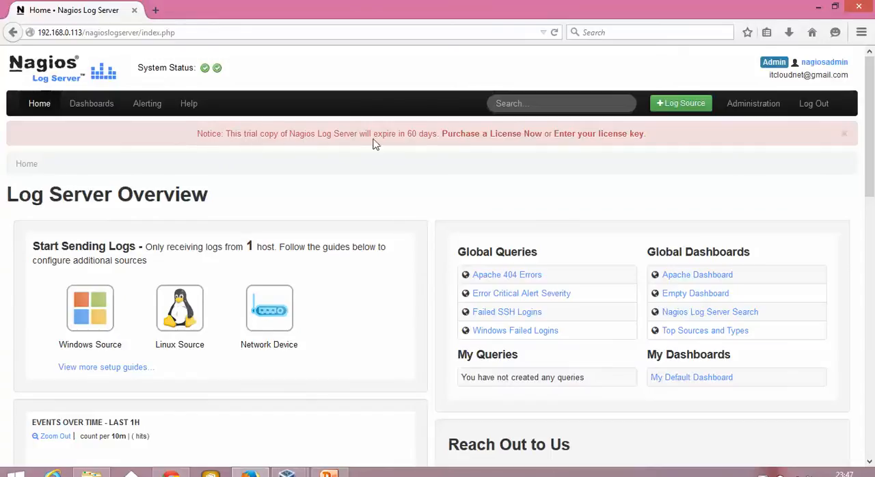
mouse_move(331, 159)
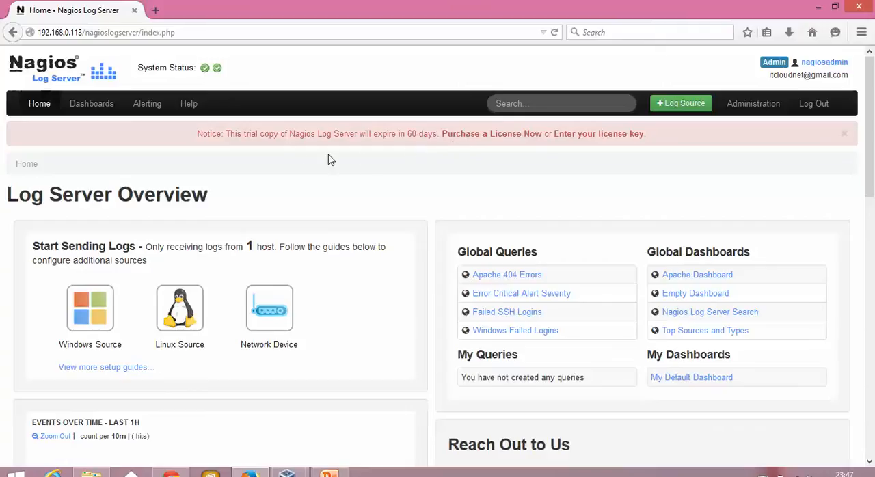
mouse_move(425, 188)
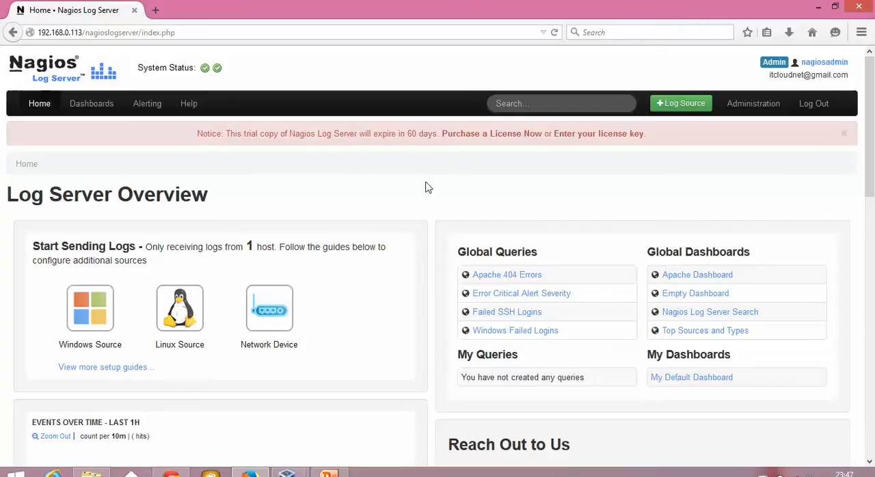
mouse_move(504, 142)
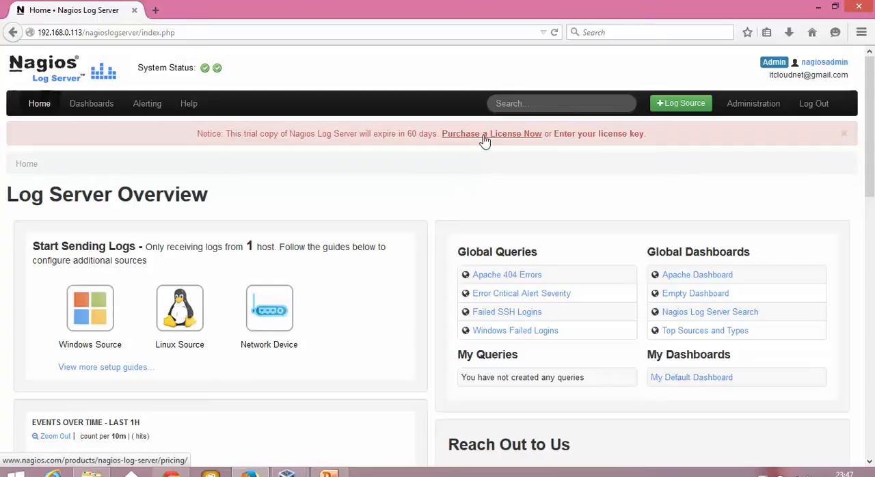
mouse_move(479, 143)
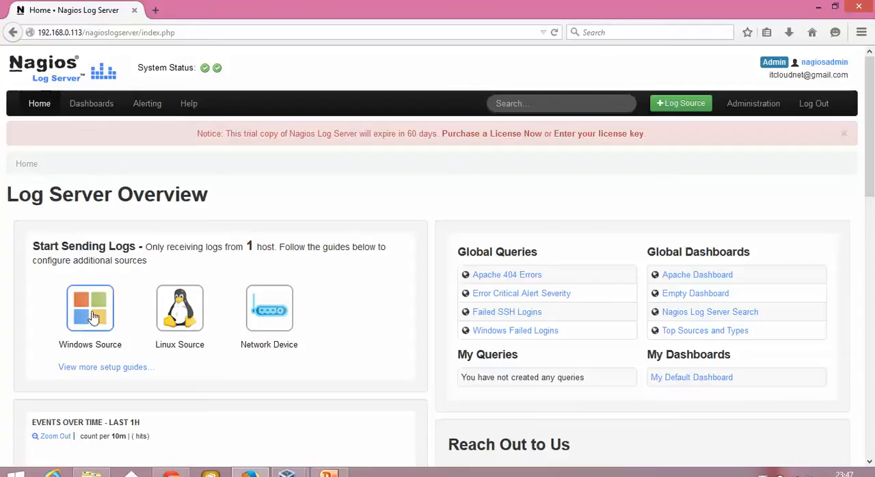
mouse_move(234, 266)
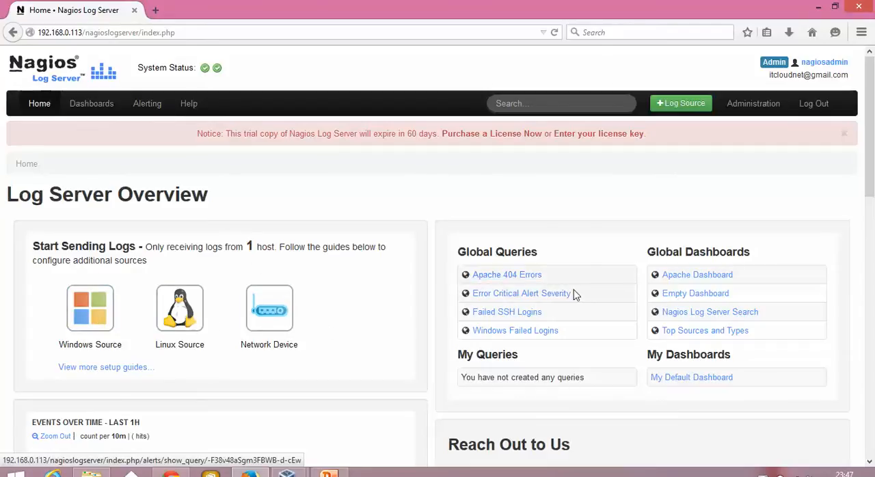
mouse_move(509, 344)
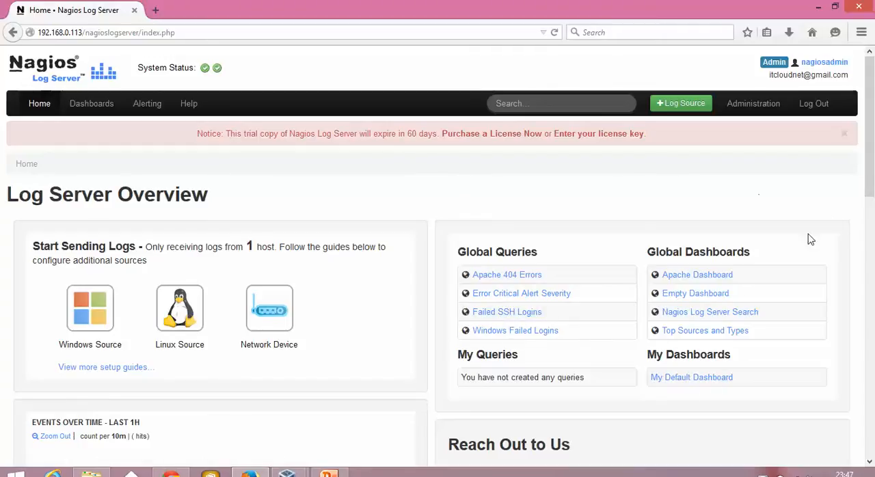
mouse_move(681, 103)
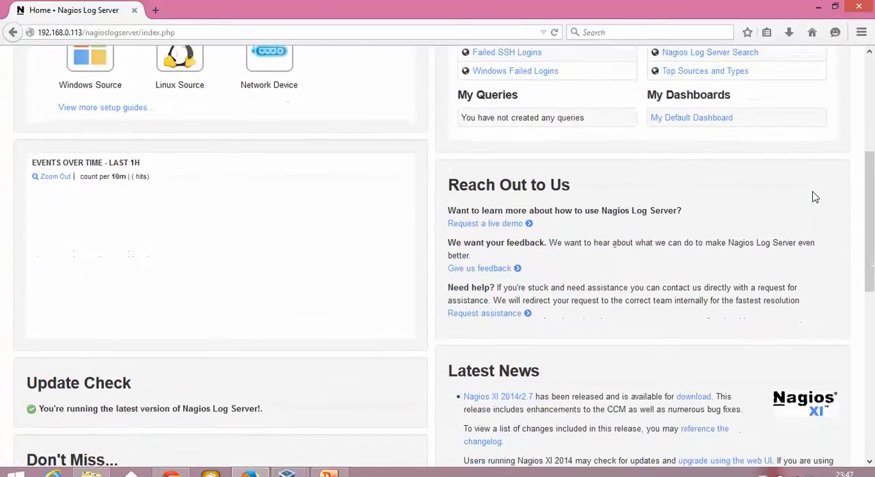
Scroll the Overview page down to Latest News and the 2015R1.4 version footer
scroll(down, 3)
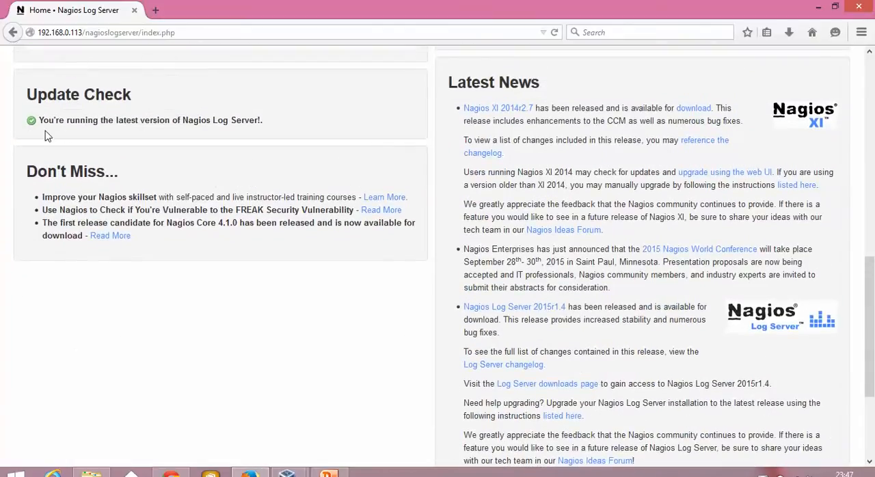
mouse_move(341, 308)
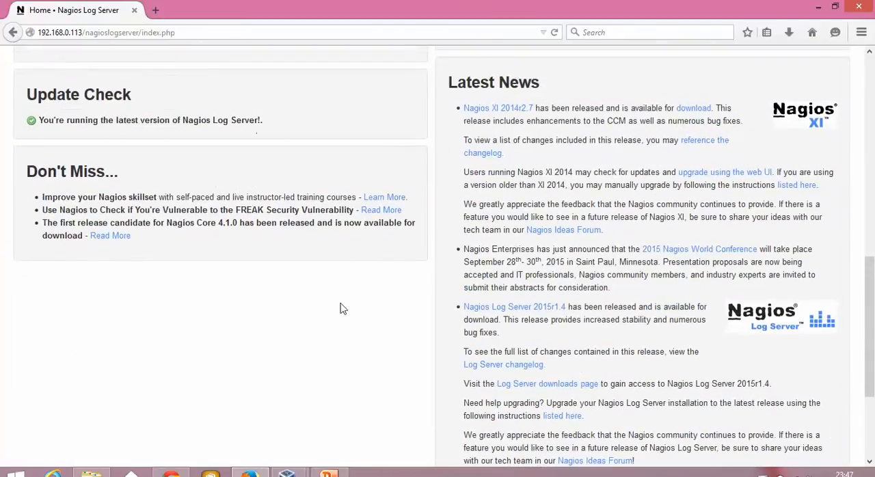
scroll(down, 3)
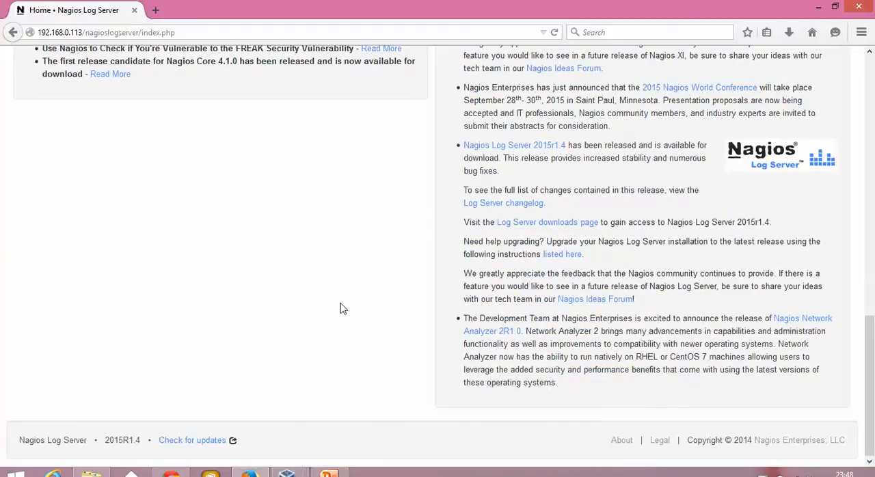